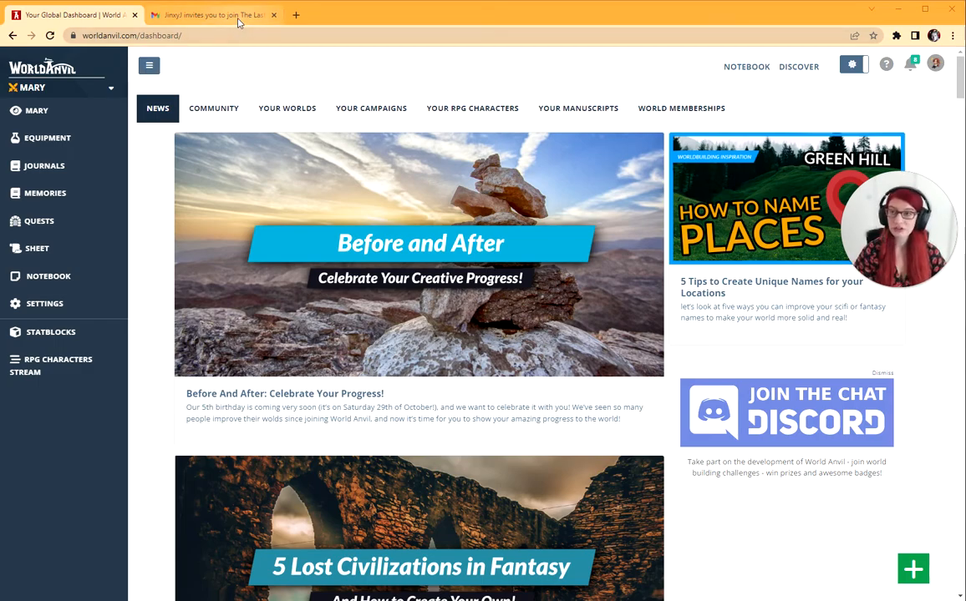
- Bring up the invitation page to join The Last Battle campaign
left_click(217, 15)
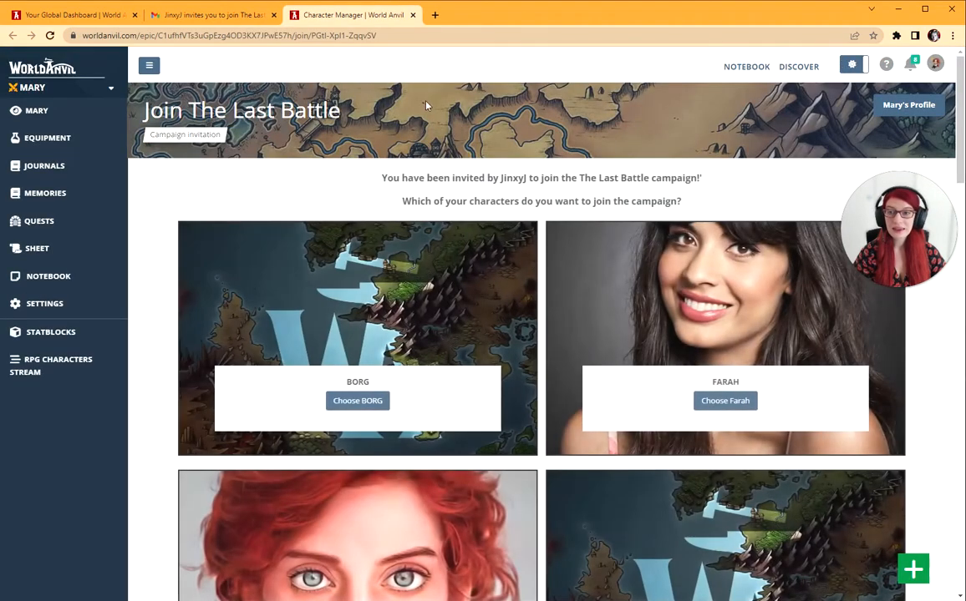
mouse_move(319, 184)
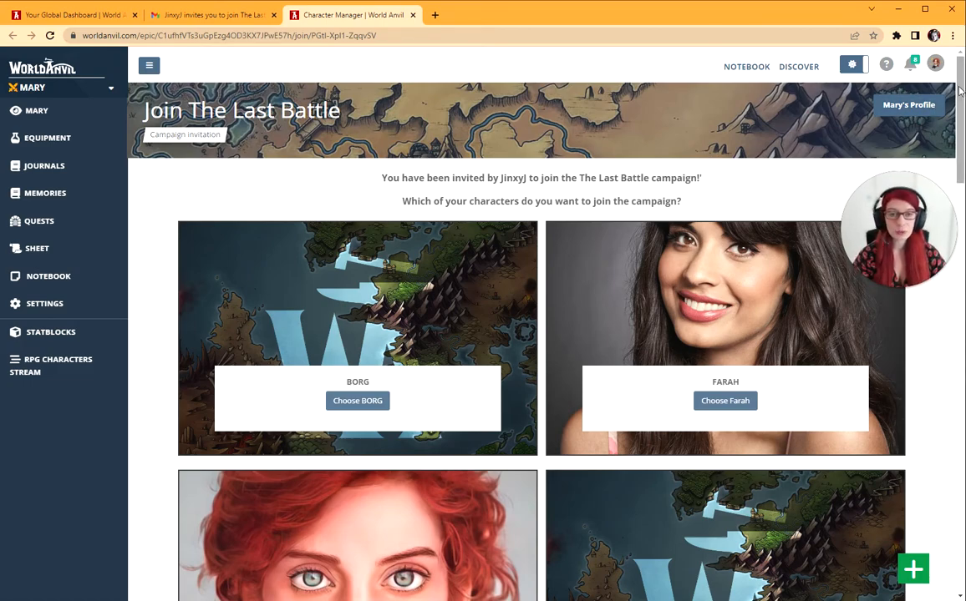
- Choose Mary as the character joining The Last Battle and submit the request
scroll("down", 3)
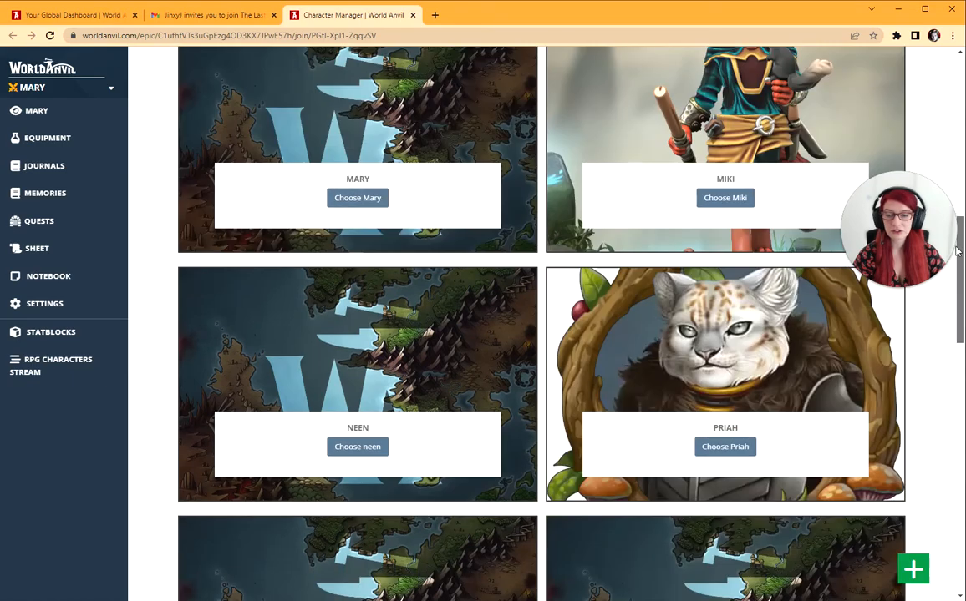
left_click(357, 197)
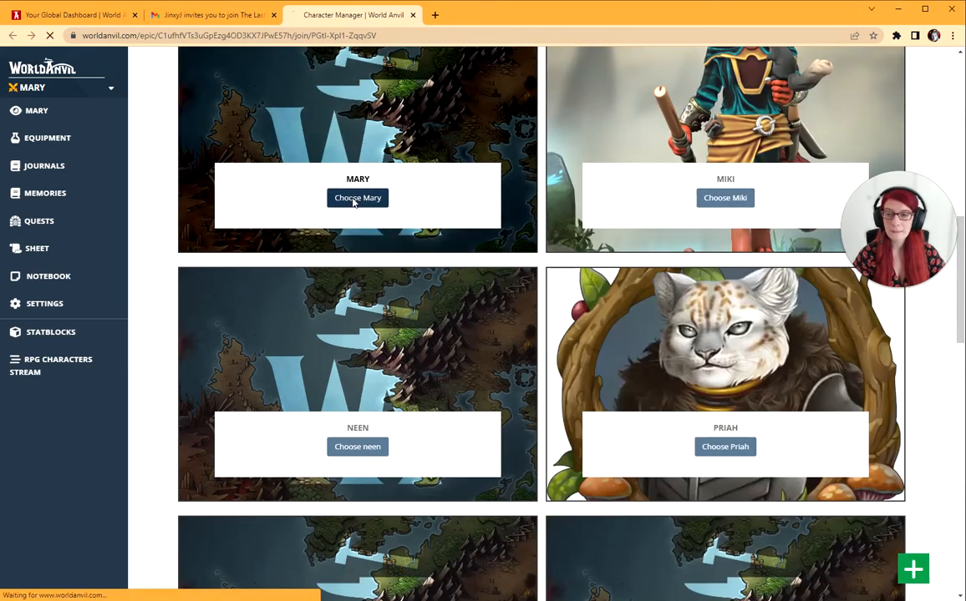
left_click(358, 197)
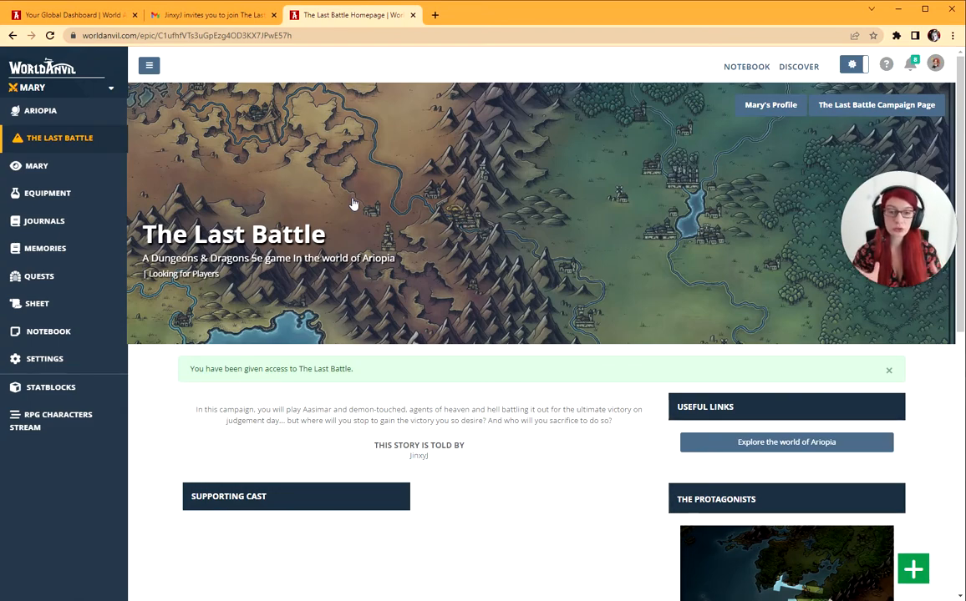
mouse_move(837, 458)
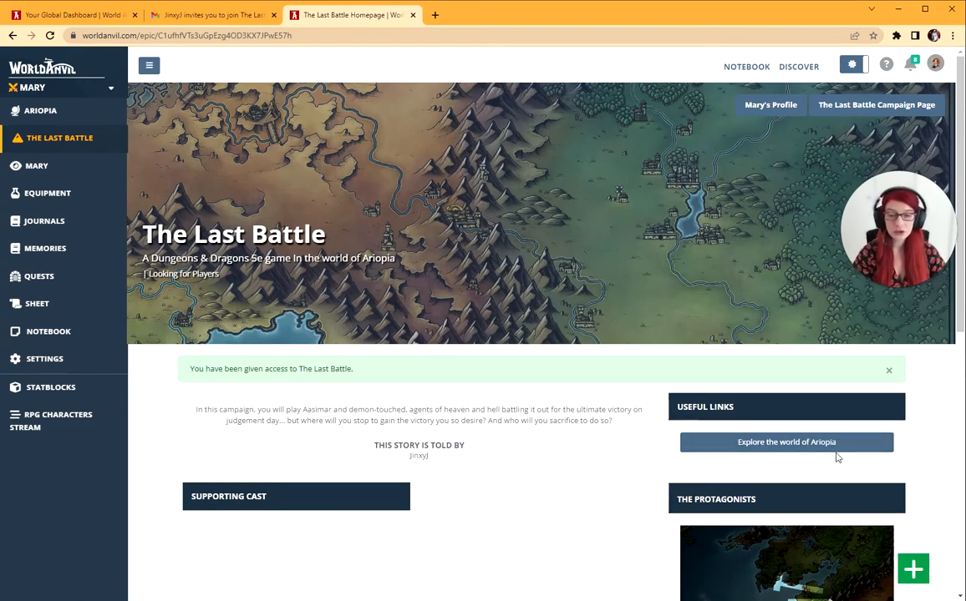
- Scroll to the Protagonists panel listing Mary Sue and the Leave Campaign button
scroll("down", 3)
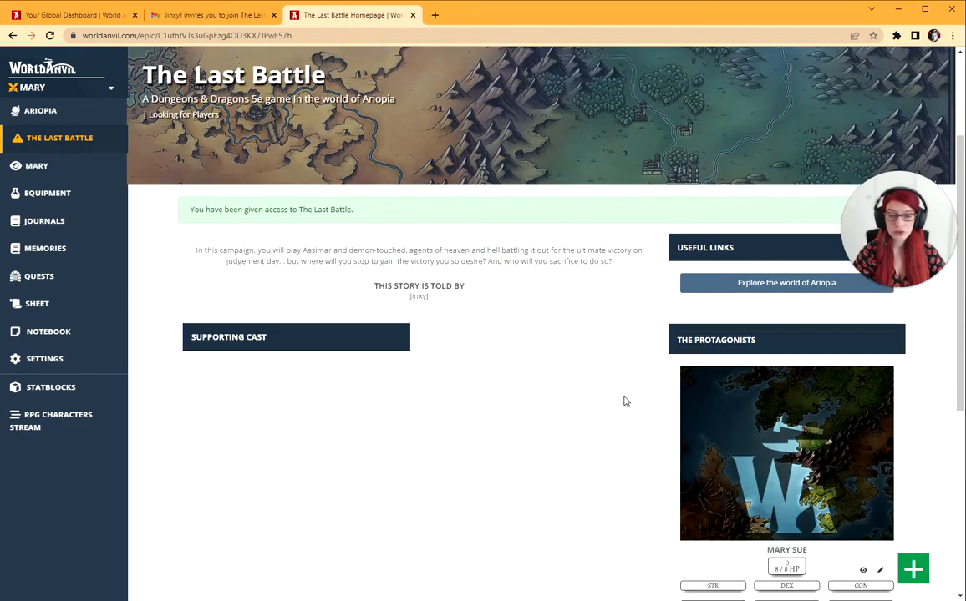
scroll("down", 3)
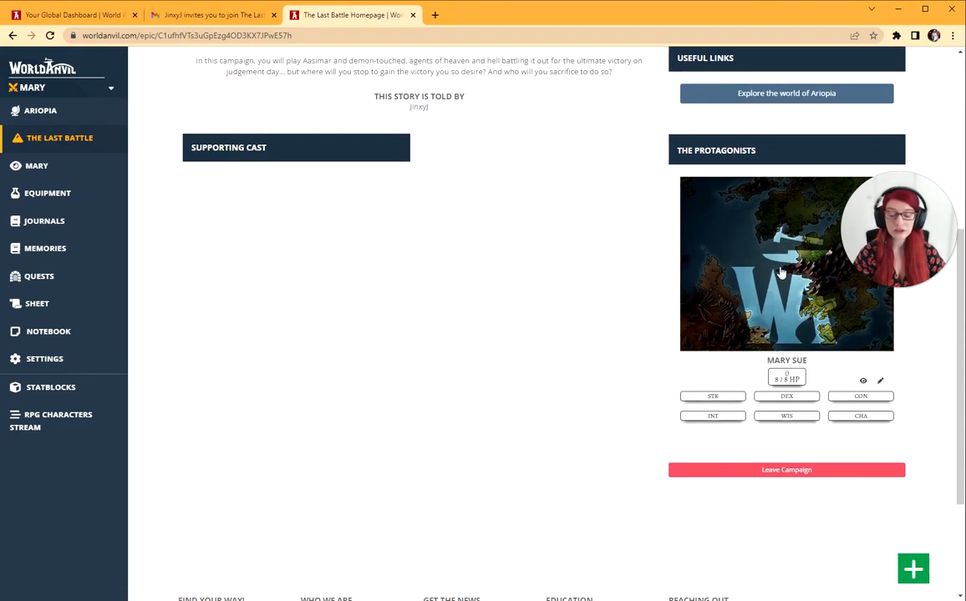
mouse_move(785, 471)
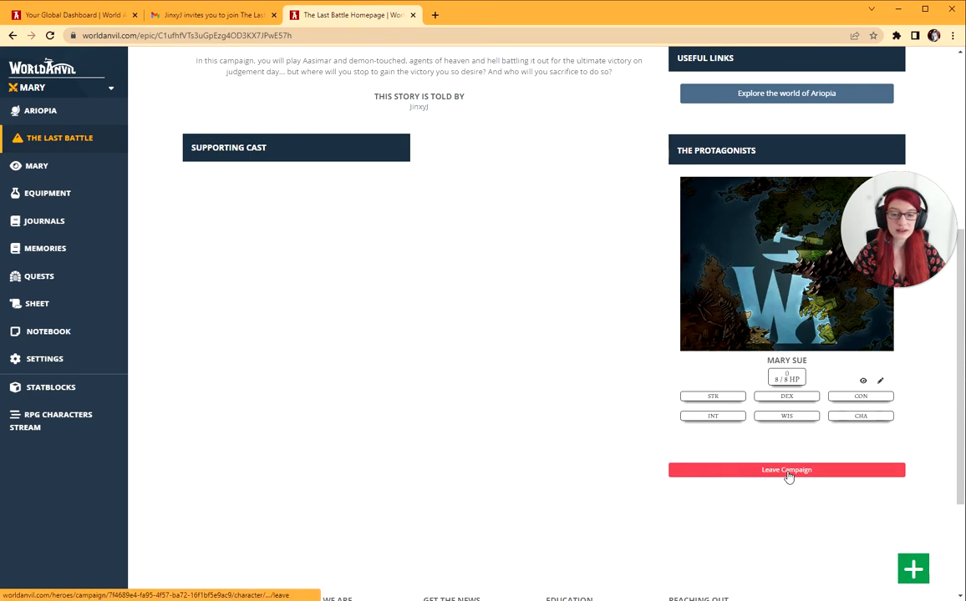
mouse_move(516, 356)
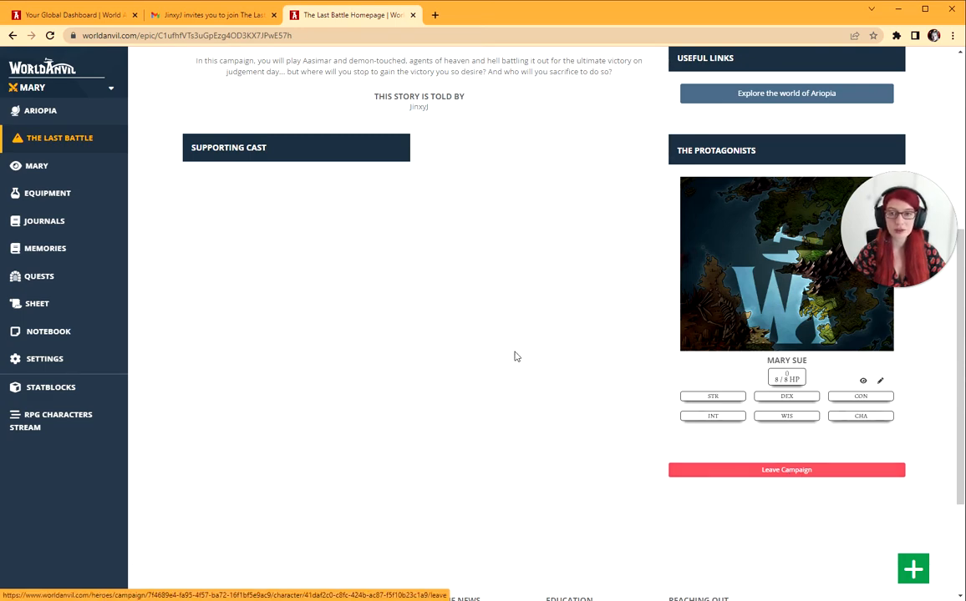